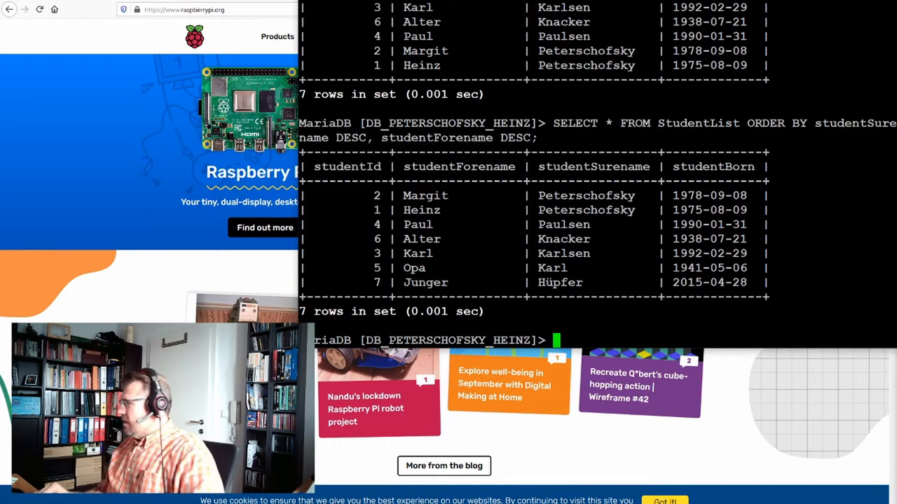
- Run CREATE TABLE StudentList_2 AS SELECT * FROM StudentList; copying all seven rows
text(CREATE TABLE)
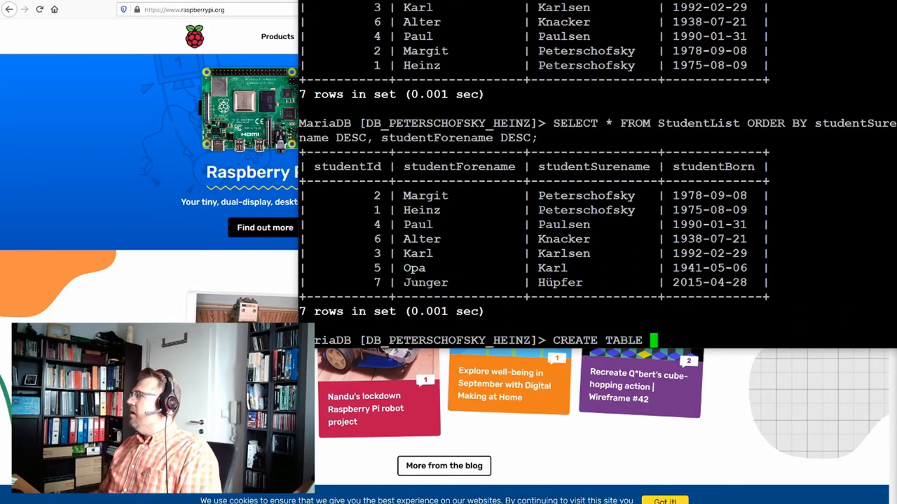
text(Stu)
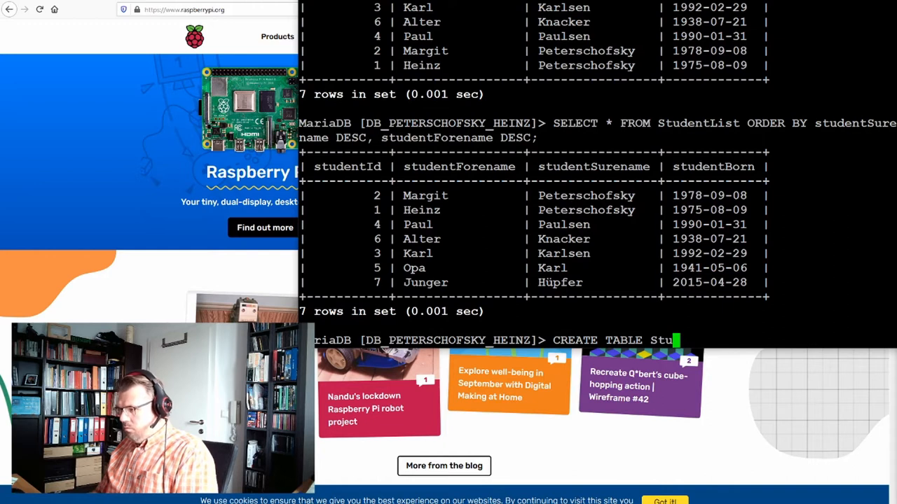
text(dentList_2)
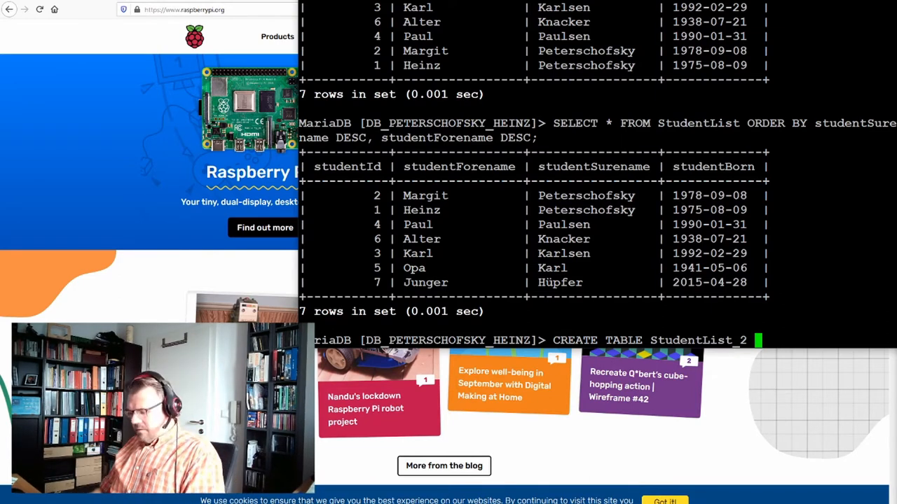
text(AS)
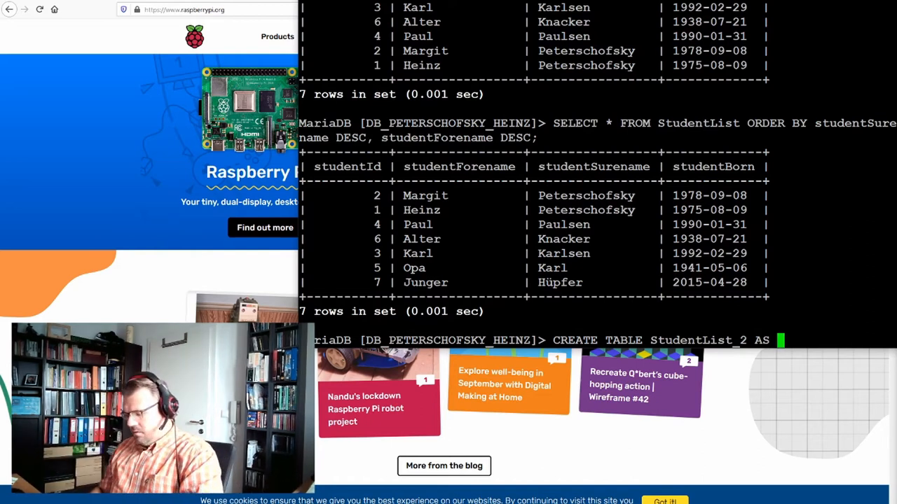
text(SE)
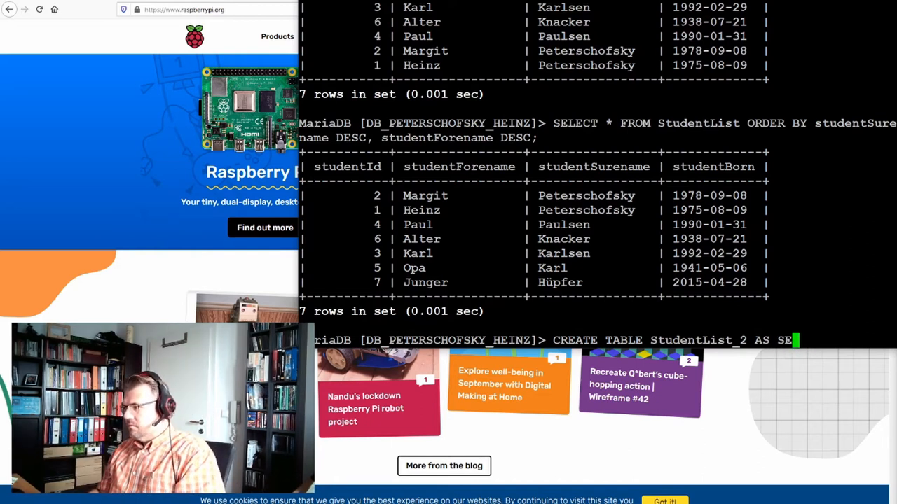
text(LECT * FROM St)
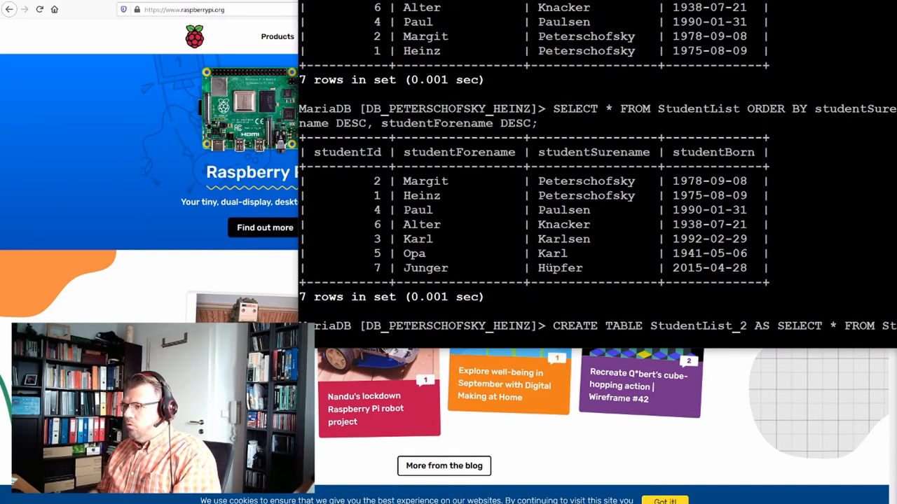
text(entList)
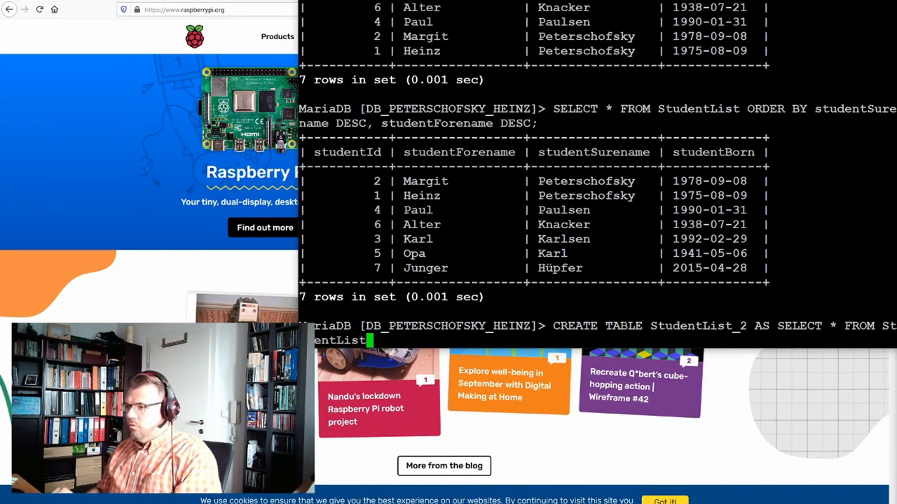
text(;)
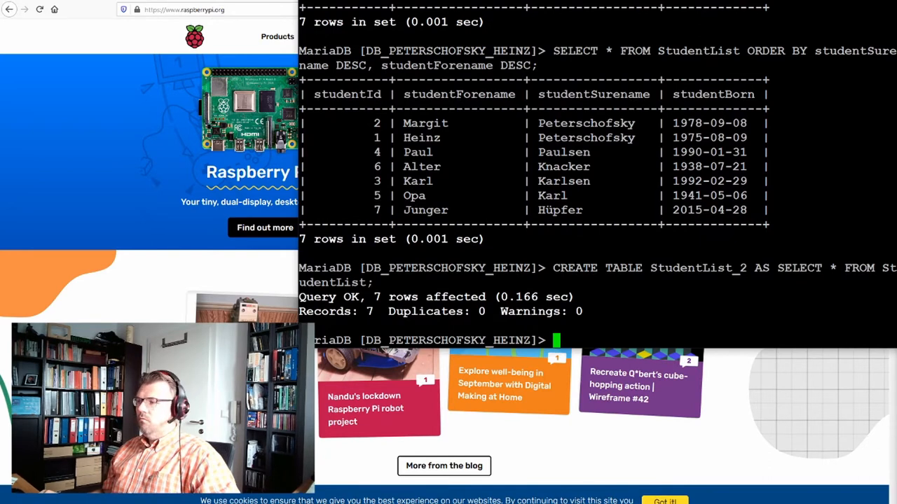
- Run SHOW Tables, DESCRIBE StudentList_2 and SELECT * FROM StudentList_2 to verify the copy
text(SHOW Tables;)
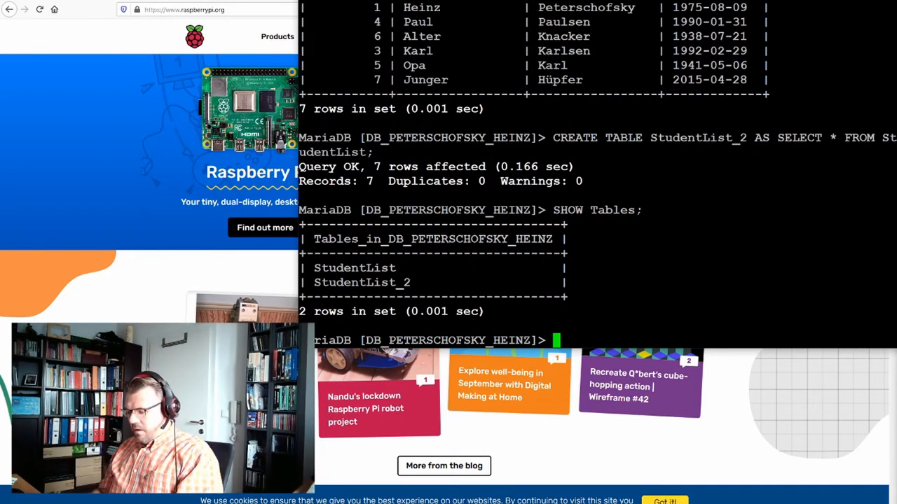
text(DESCRIBE)
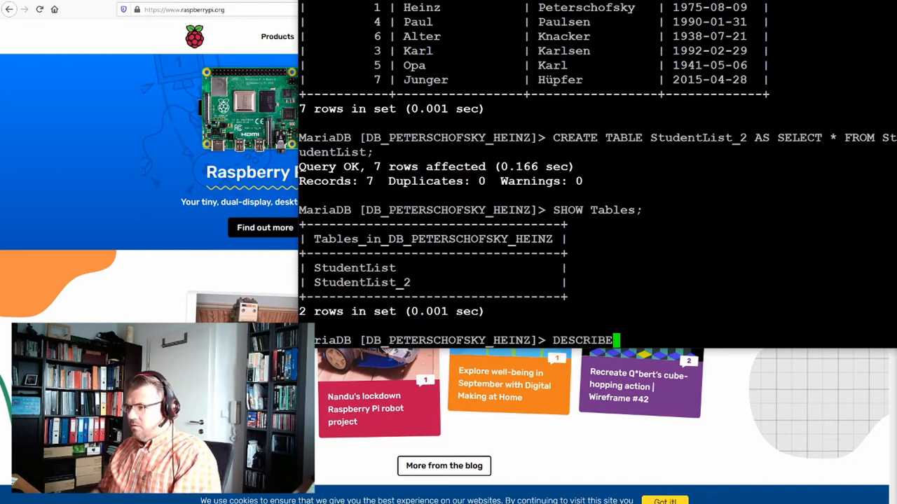
text(Student)
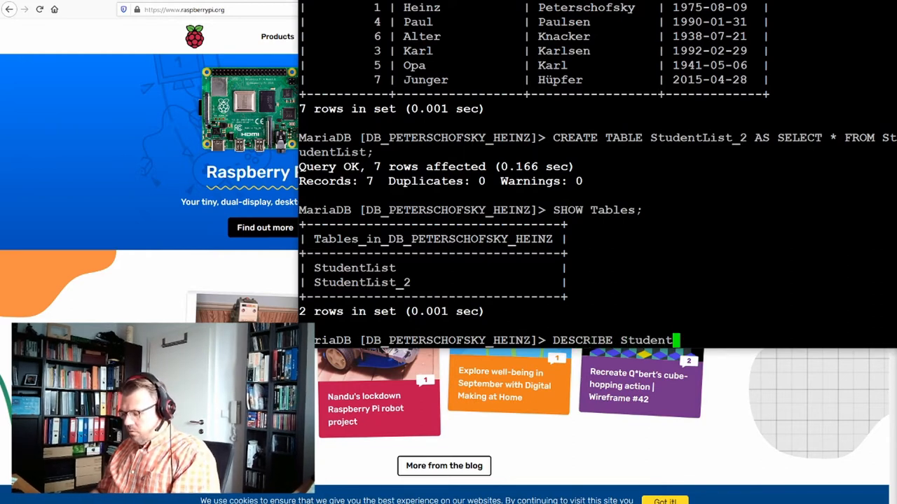
text(List_2)
text(;)
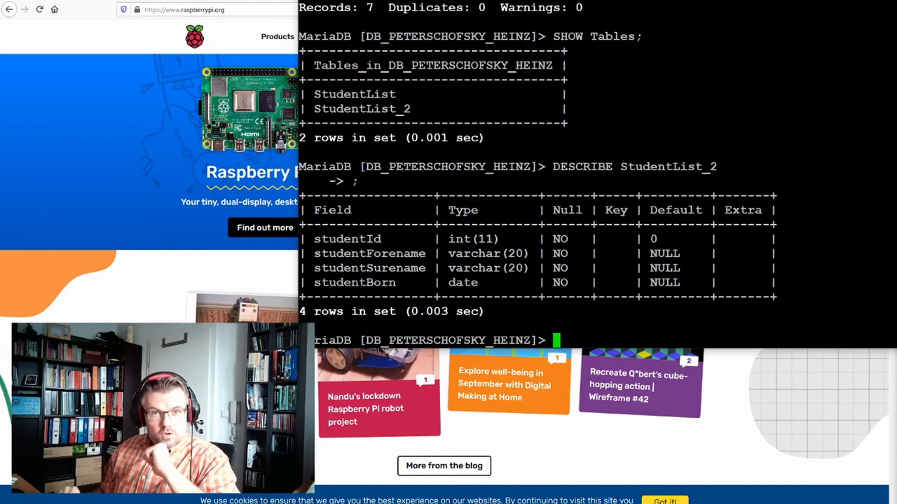
text(DESCRIBE StudentList_2)
text(SELECT * FROM StudentList ORDER BY studentSurename, studetnForename DESC;)
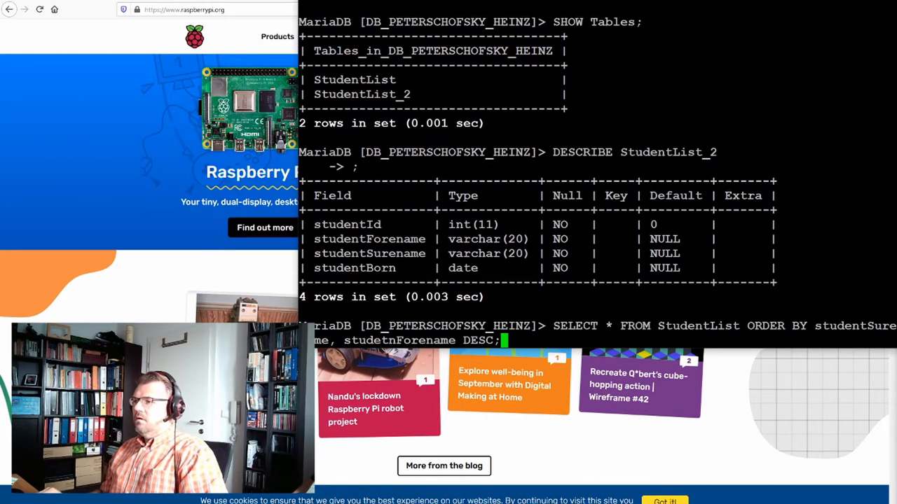
key(BackSpace)
text(SELECT * FROM StudentList_2;)
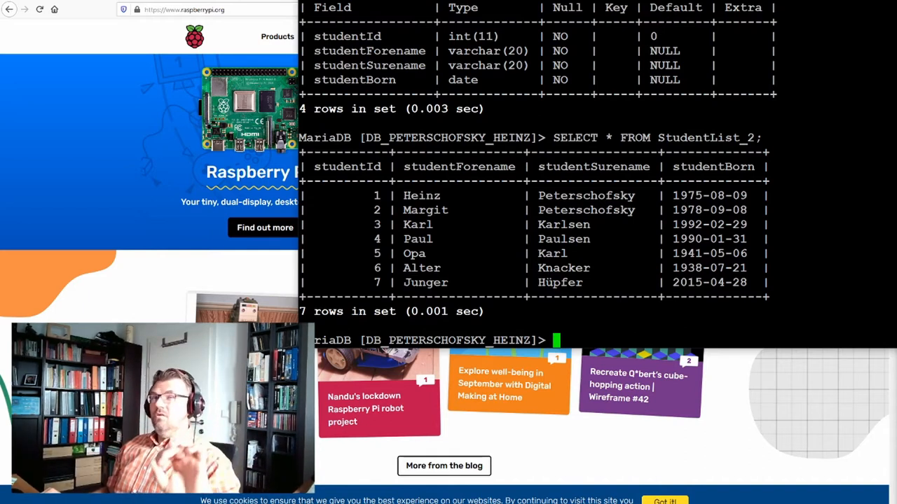
- Begin CREATE TABLE StudentList_3 with a studentMail VAR CHAR(25) column definition
text(DESCRIBE StudentList_2)
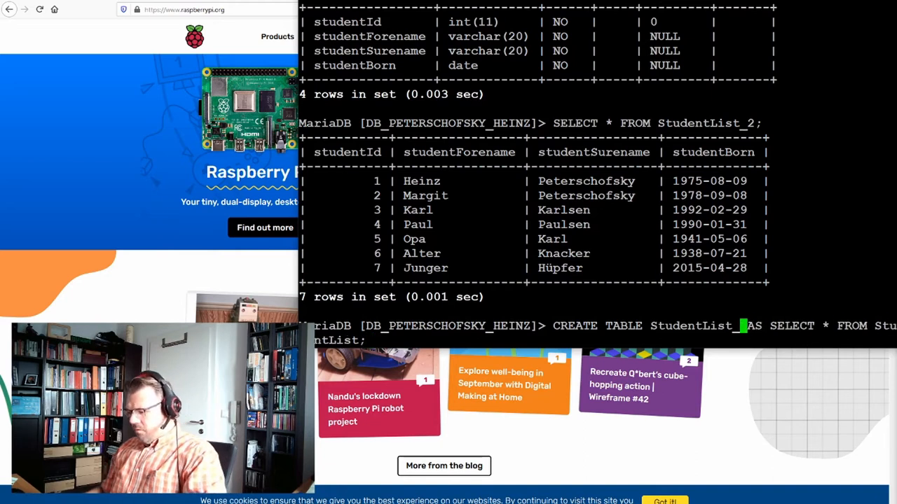
text(3)
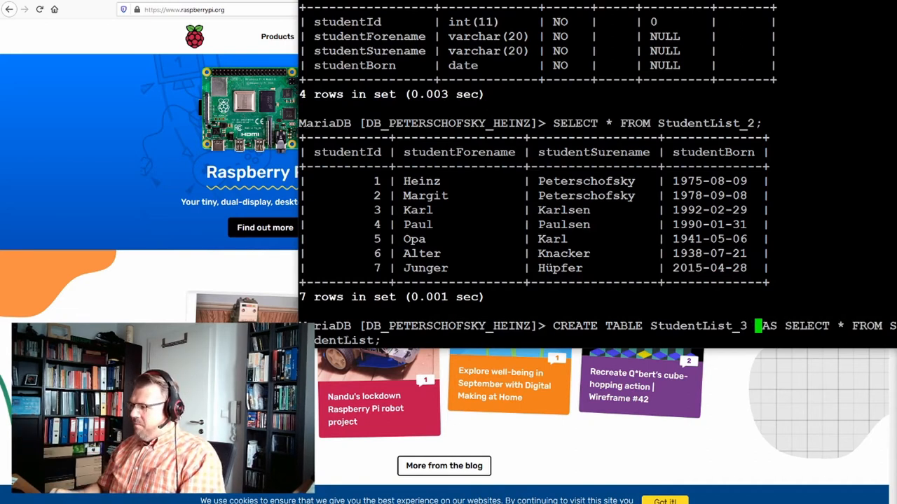
text(()
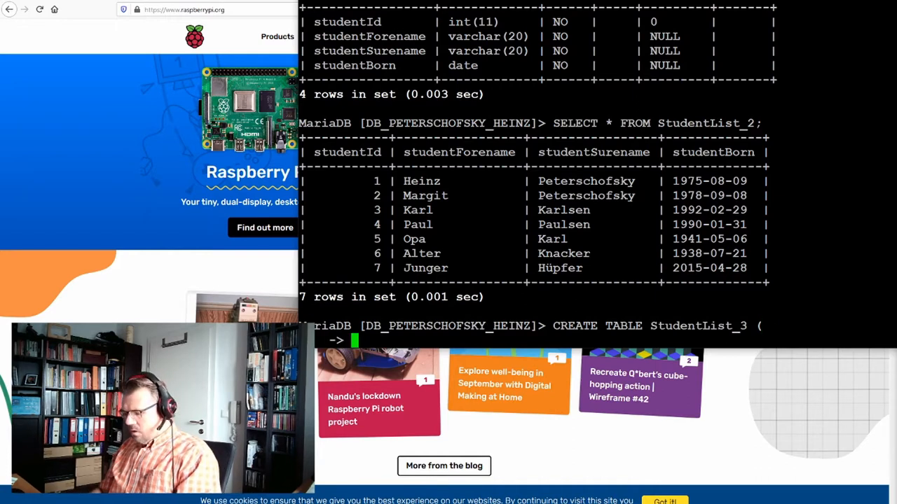
text(stud)
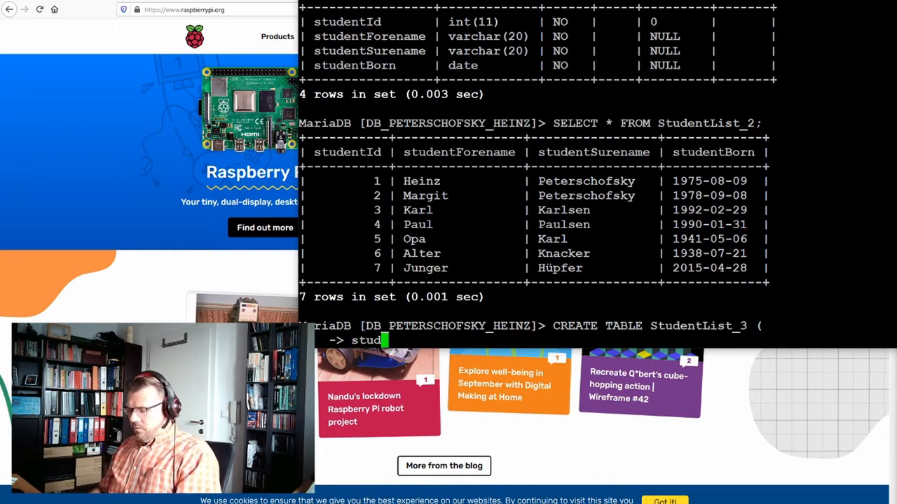
text(ent)
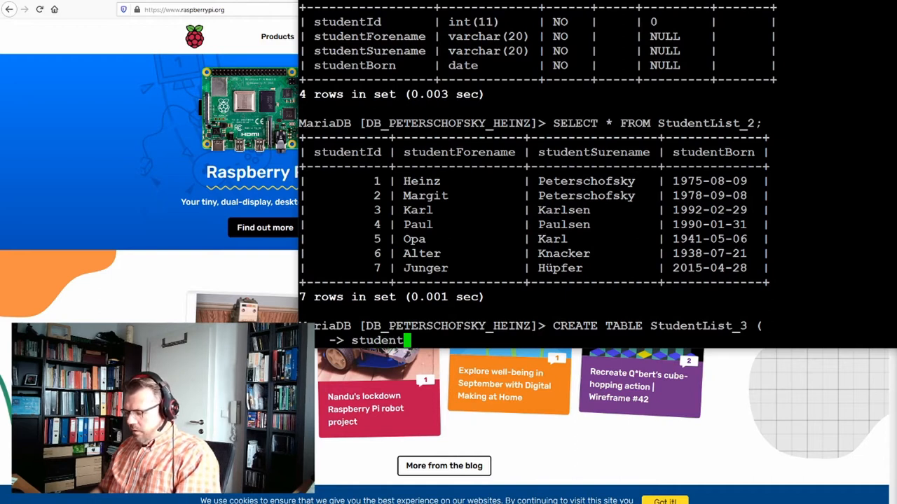
text(Mail)
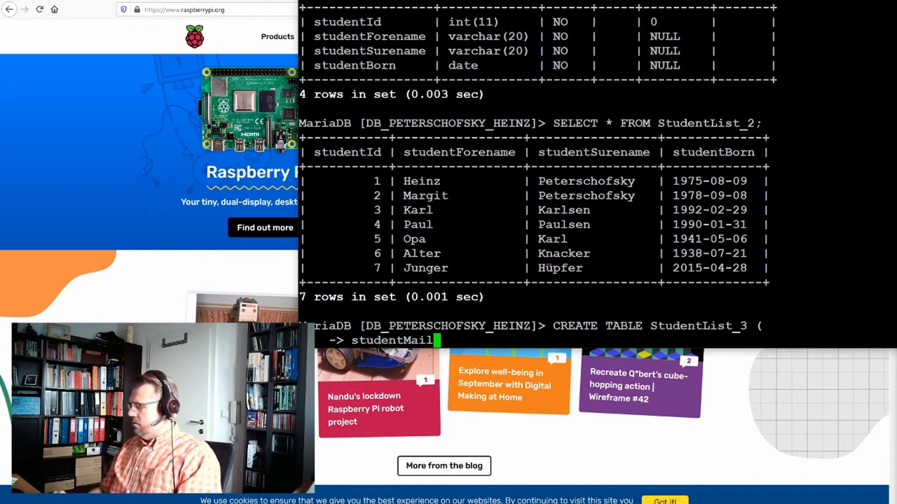
text(VARVHA)
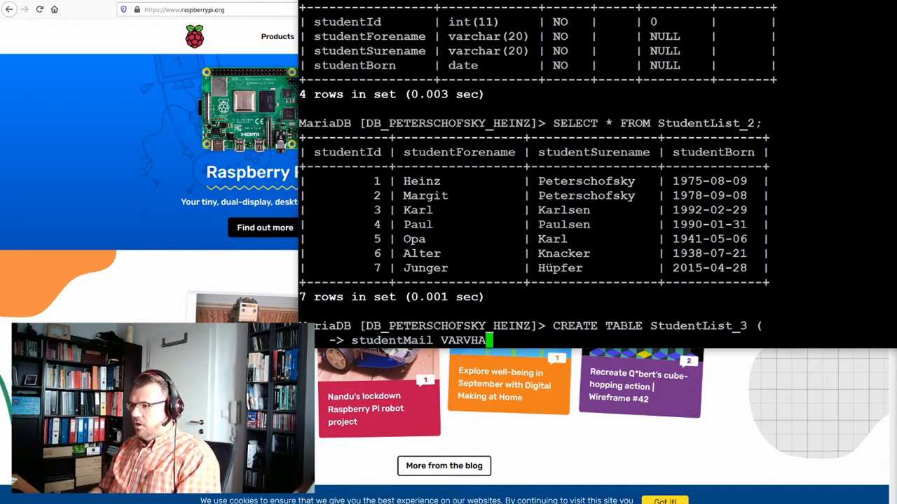
key(BackSpace)
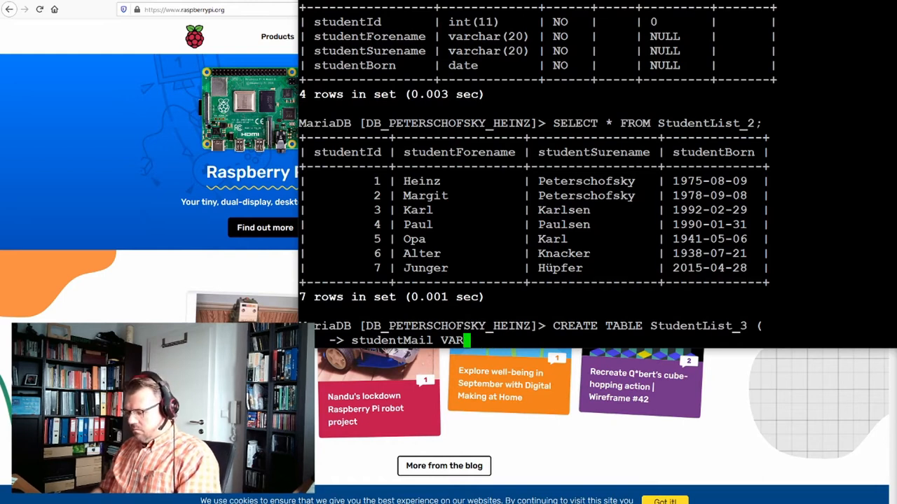
text(CHAR)
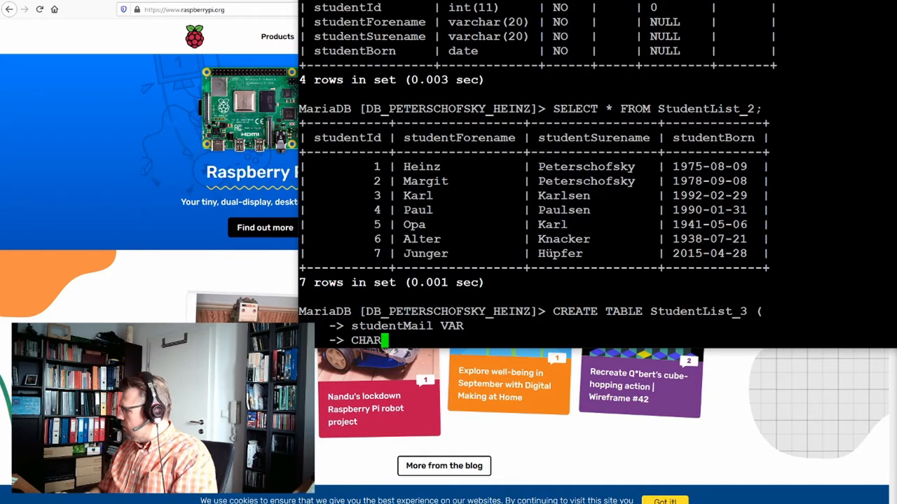
text((25)))
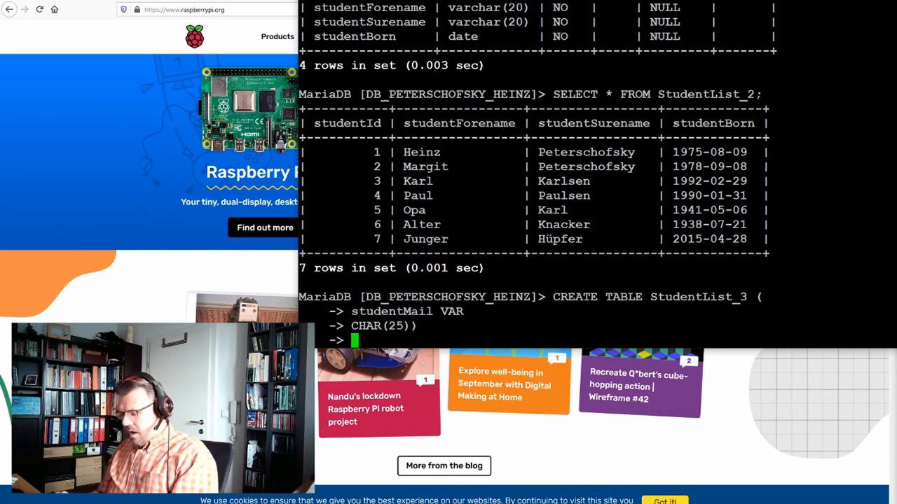
- Finish the statement with SELECT * FROM StudentList; which returns syntax ERROR 1064
text(SEELCT)
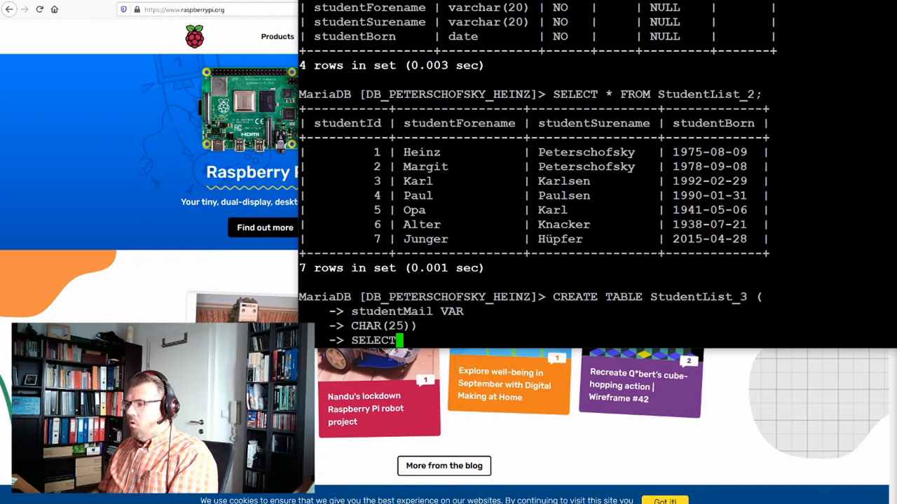
text(*)
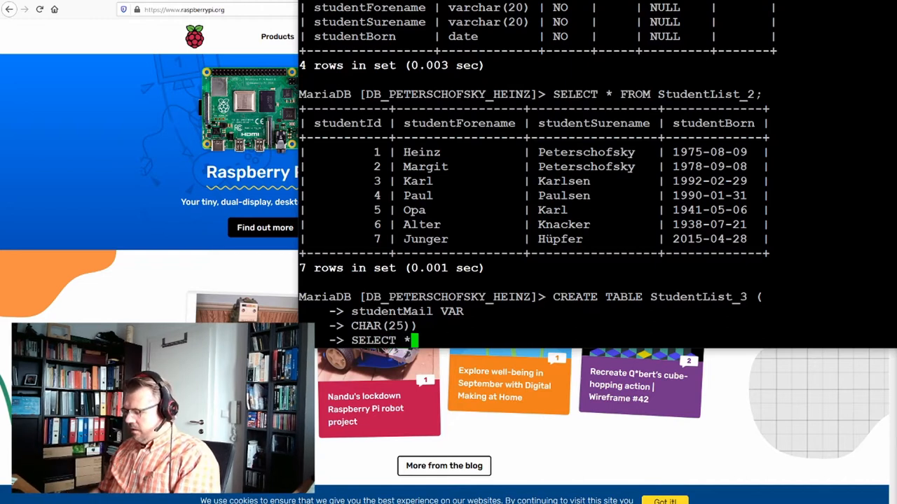
text(FROM St)
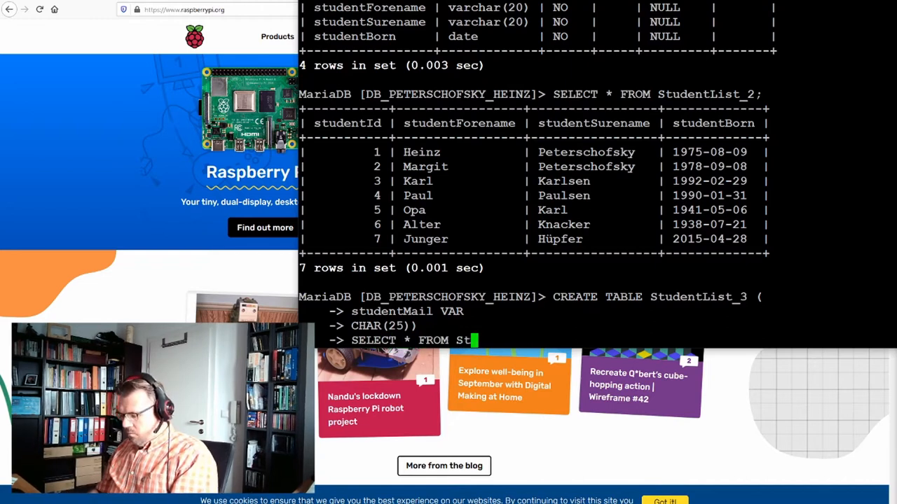
text(ud)
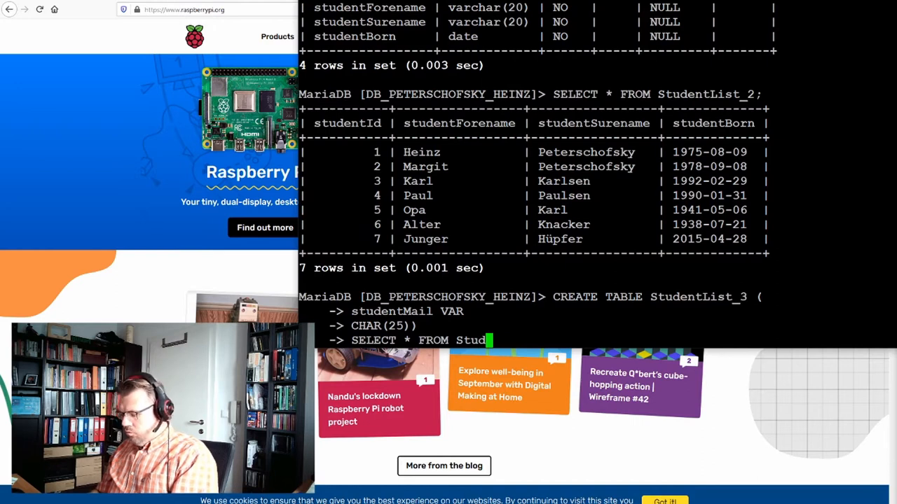
text(entList;)
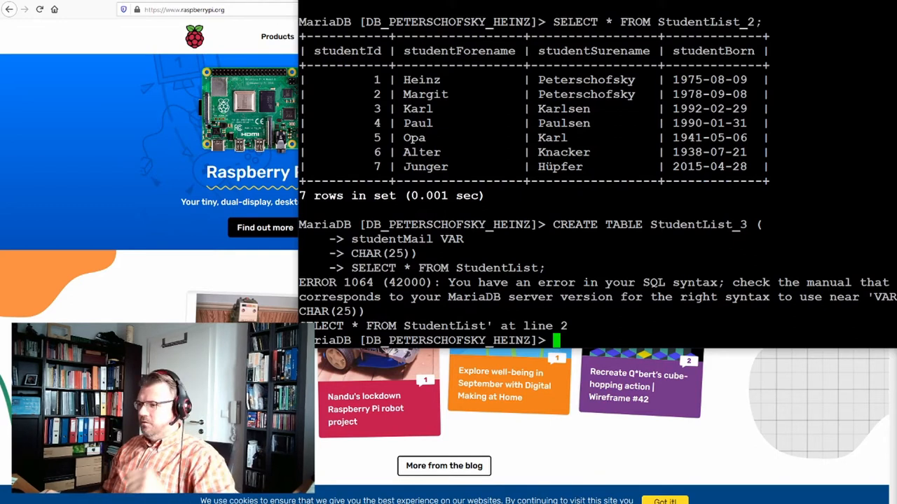
- Run the corrected CREATE TABLE StudentList_3 (studentMail VARCHAR(25)) SELECT * FROM StudentList; affecting 7 rows
text(SELECT * FROM StudentList;)
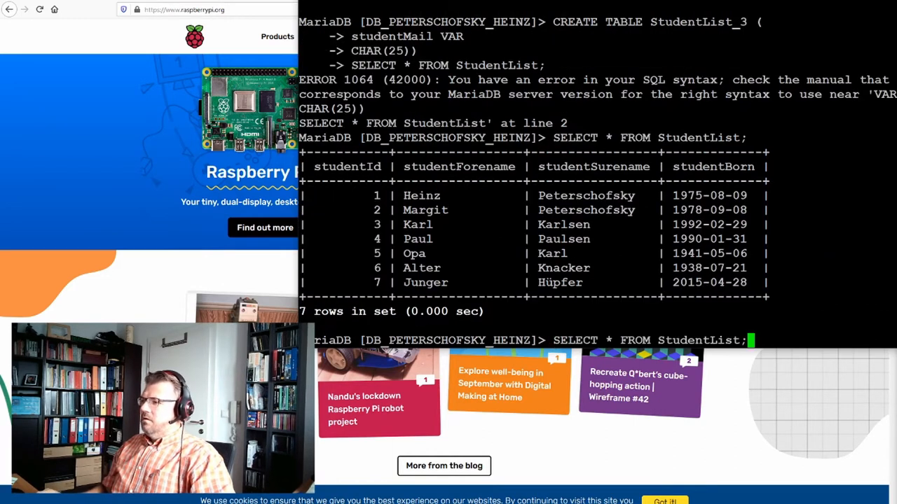
text(CREATE TABLE StudentList_3 ()
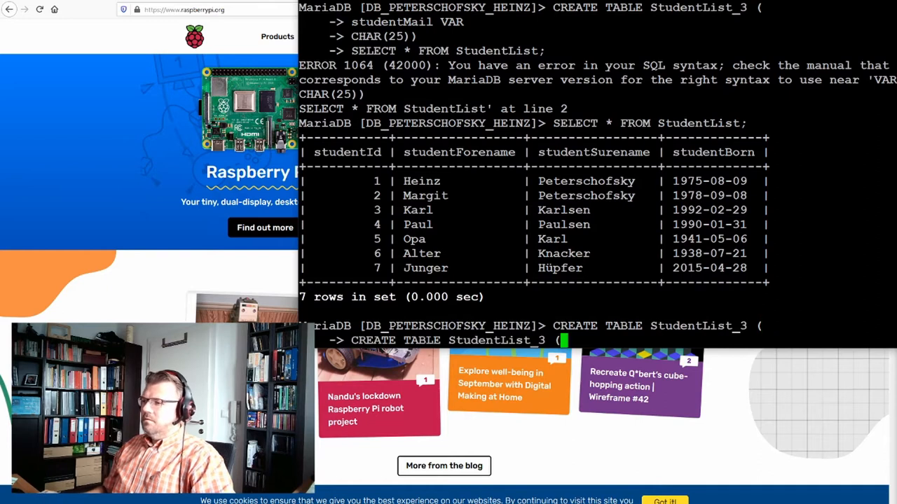
text(CHAR(25)))
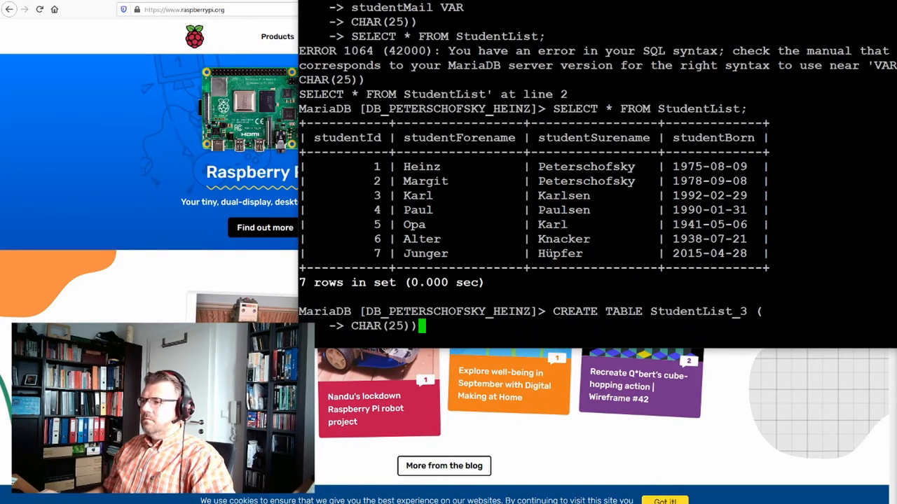
text(studentMail VAR)
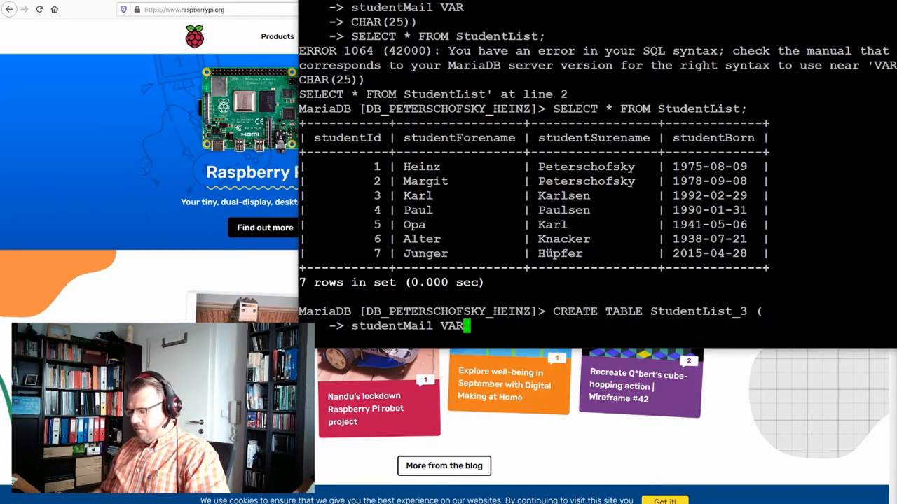
text(CHAR)
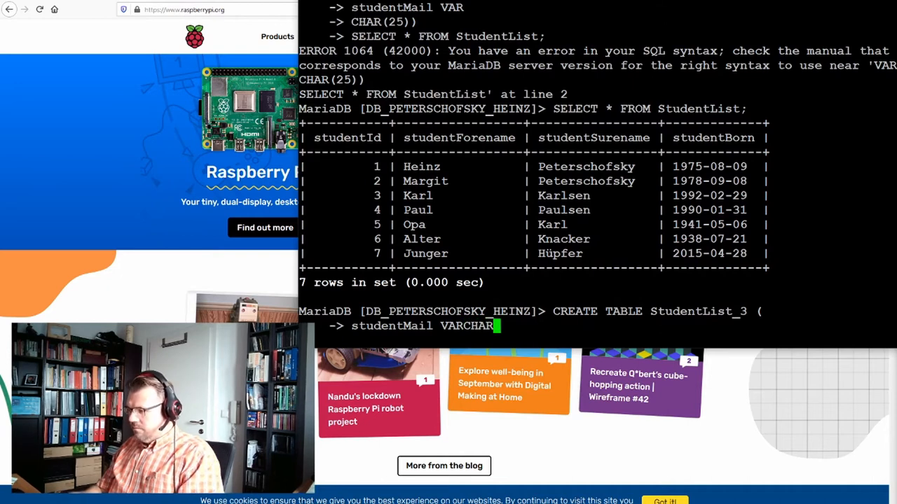
text((25))
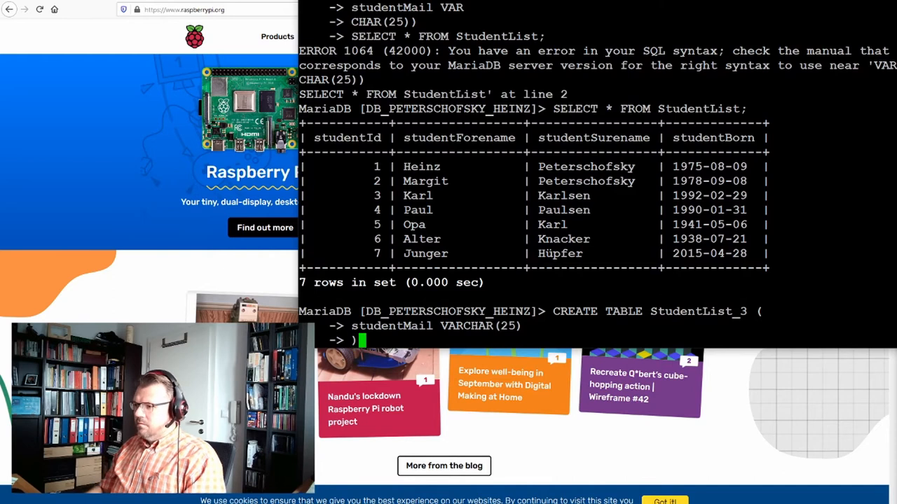
text(CREATE TABLE StudentList_3 ()
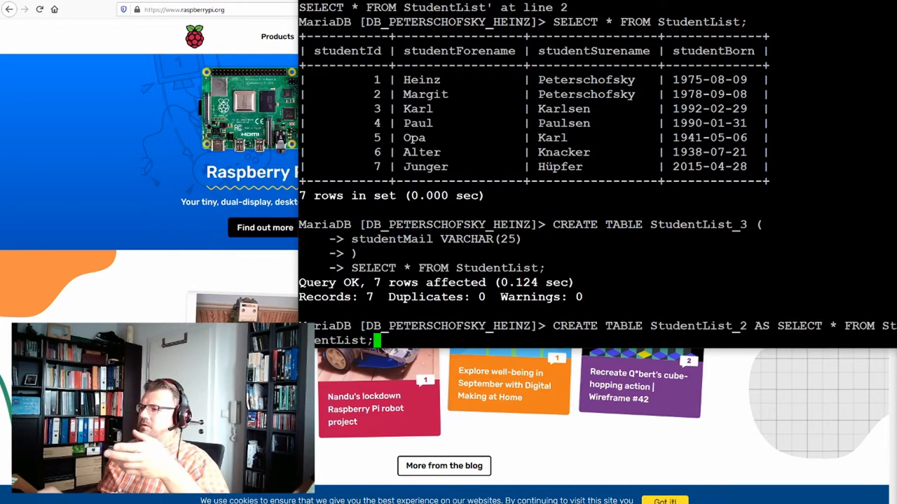
- Run SHOW Tables, DESCRIBE StudentList_3 and SELECT * FROM StudentList_3, showing NULL studentMail for seven rows
text(SHOW Tables;)
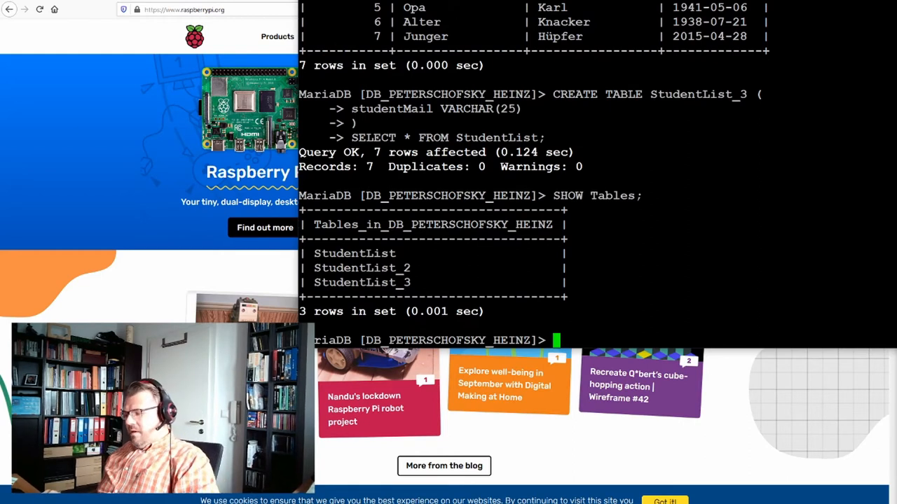
text(SELECT * FROM StudentList;)
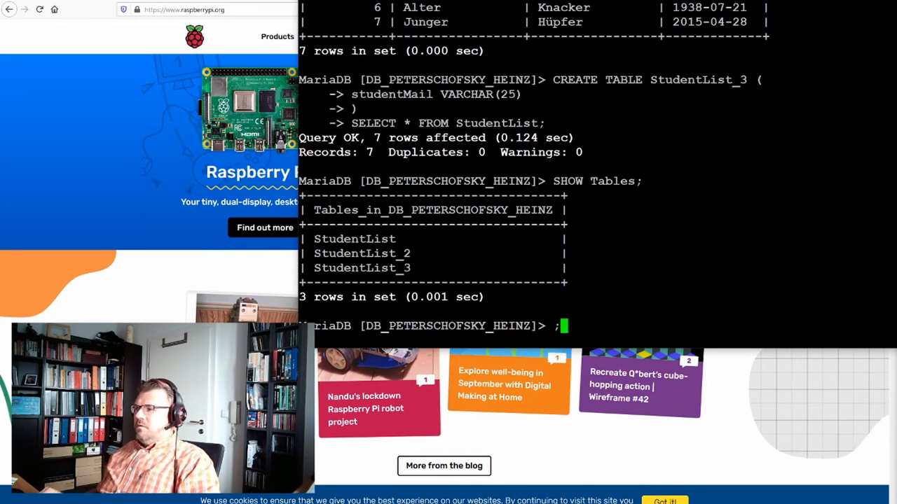
text(DESCRIBE StudentList_3)
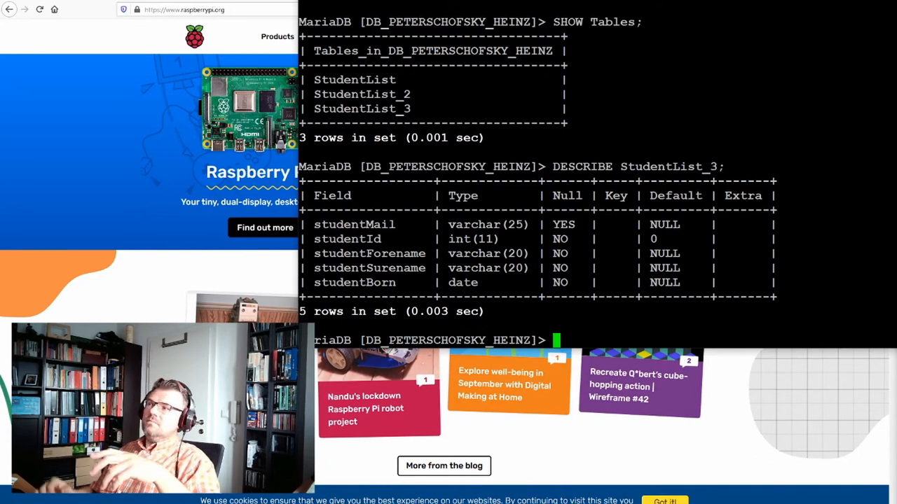
text(SHOW Tables;)
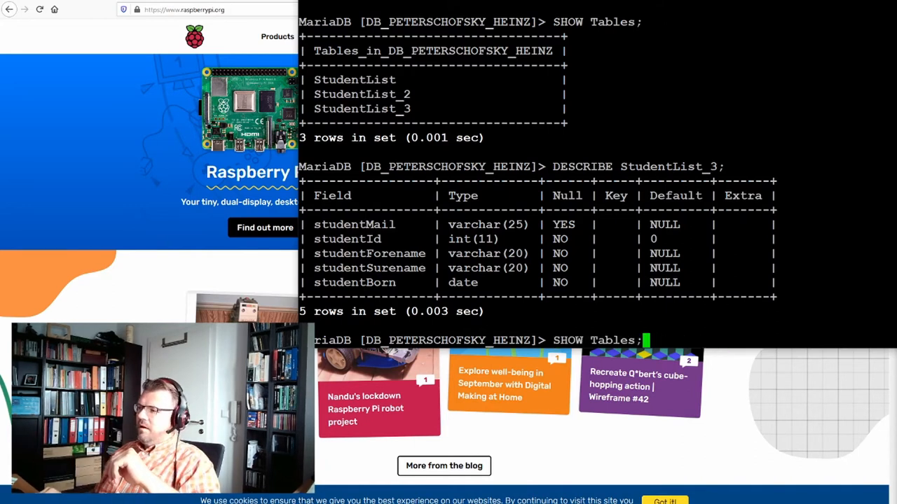
text(SELECT * FROM StudentList;)
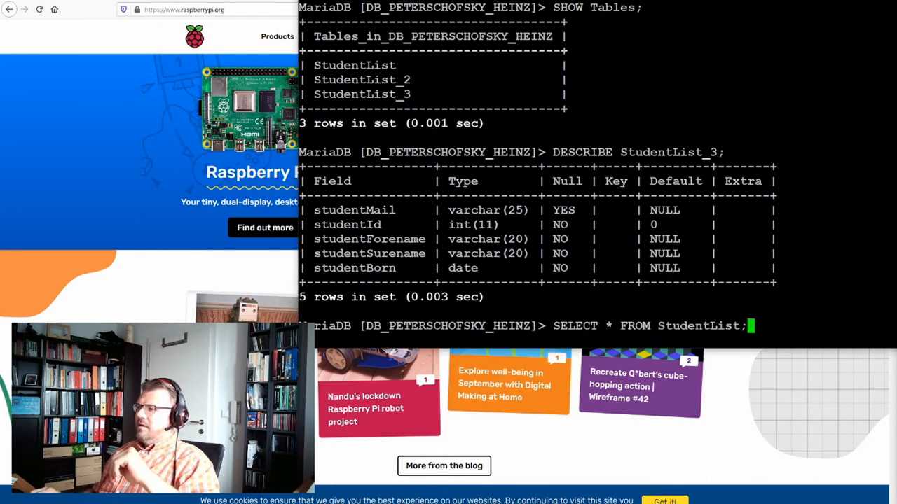
text(_3)
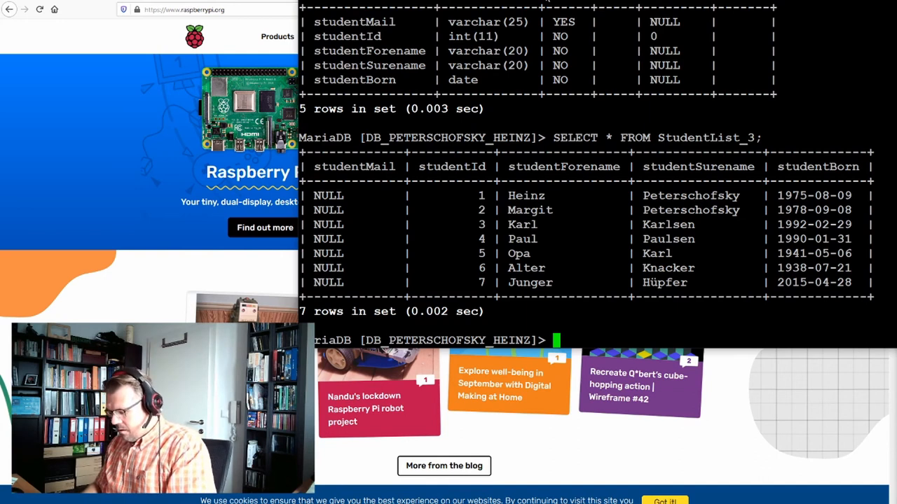
- Run ALTER TABLE StudentList ADD studentMail VARCHAR(25); adding the mail column
text(ALTER TAB)
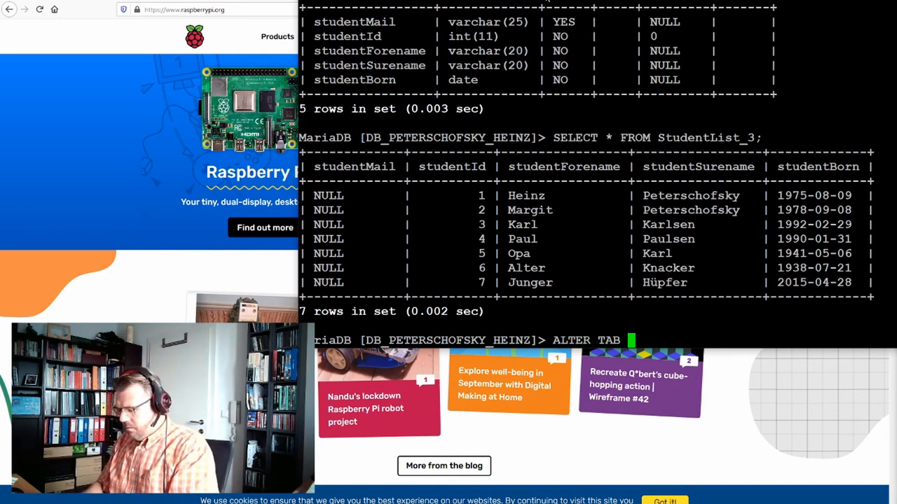
text(LE)
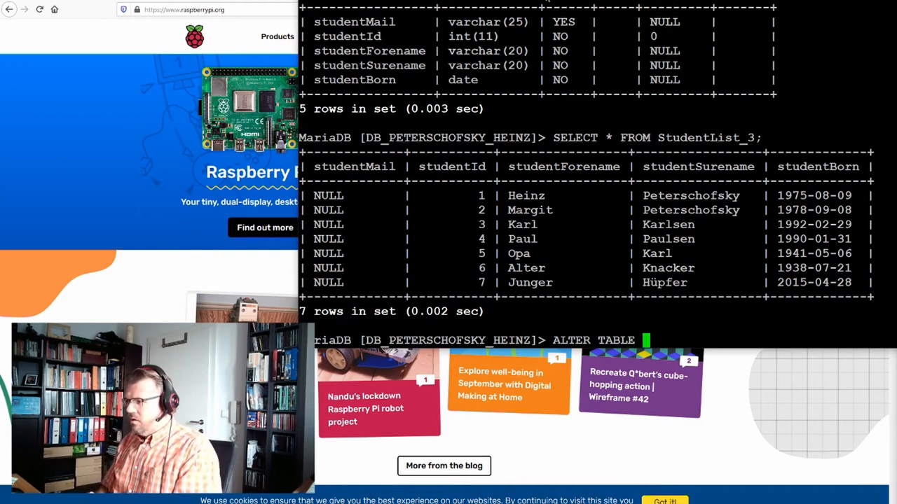
text(Stu)
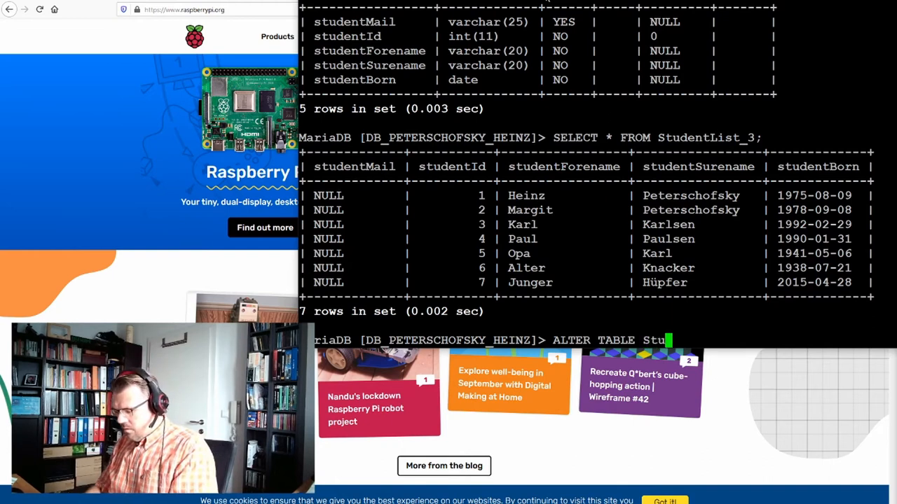
text(dentList)
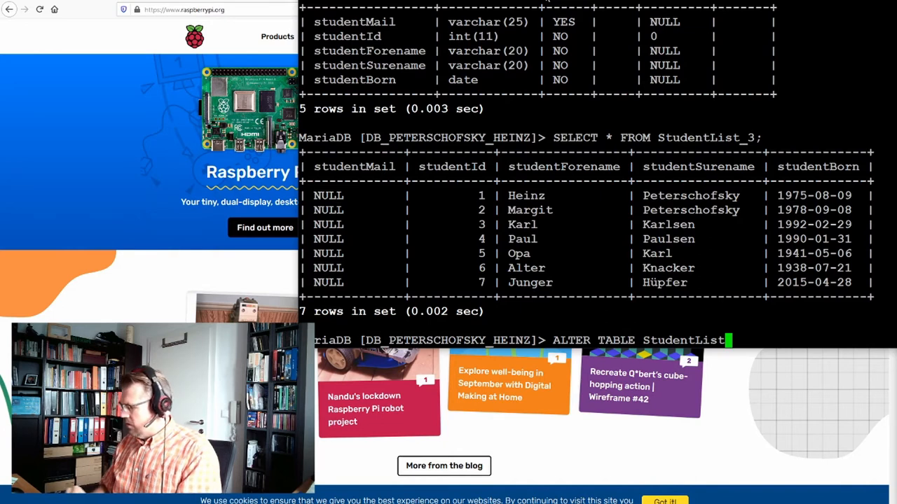
text(A)
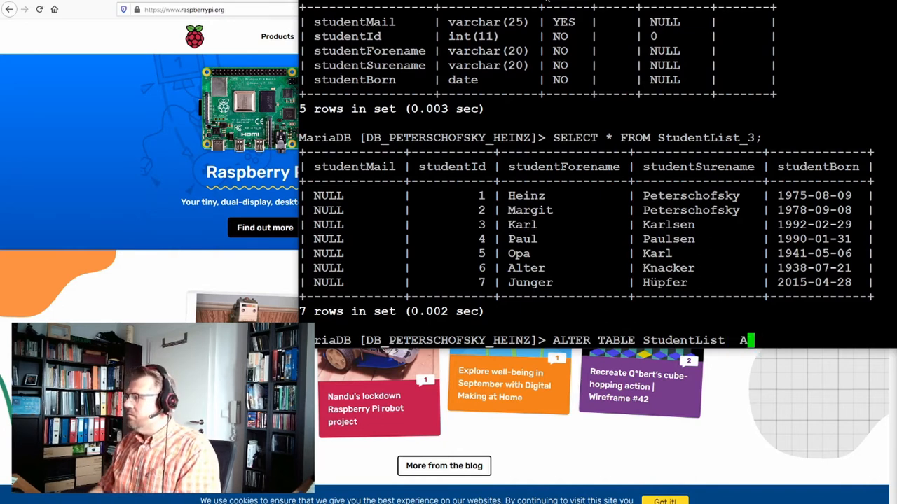
text(DD)
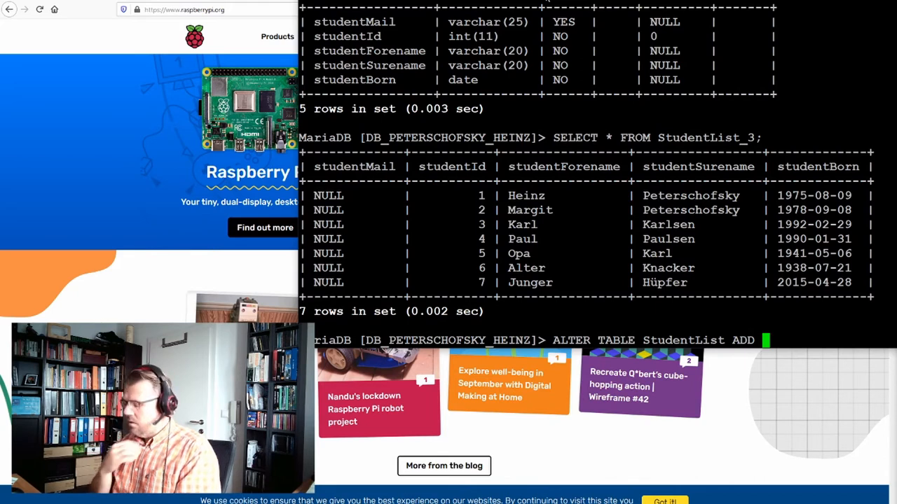
text(studen)
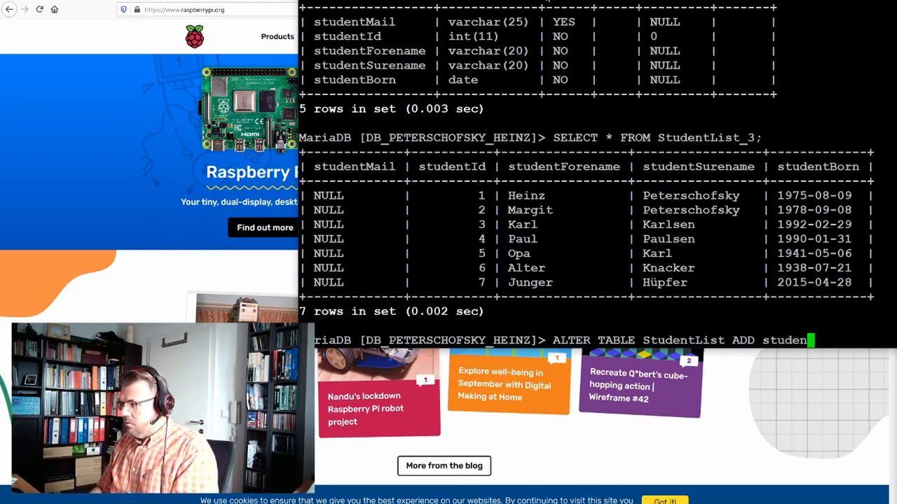
text(tMAil)
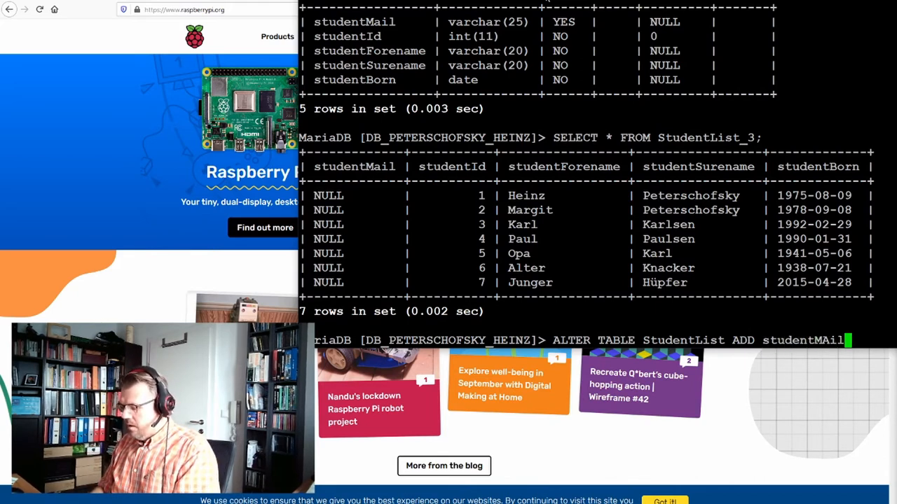
text(VARCHAR(25);)
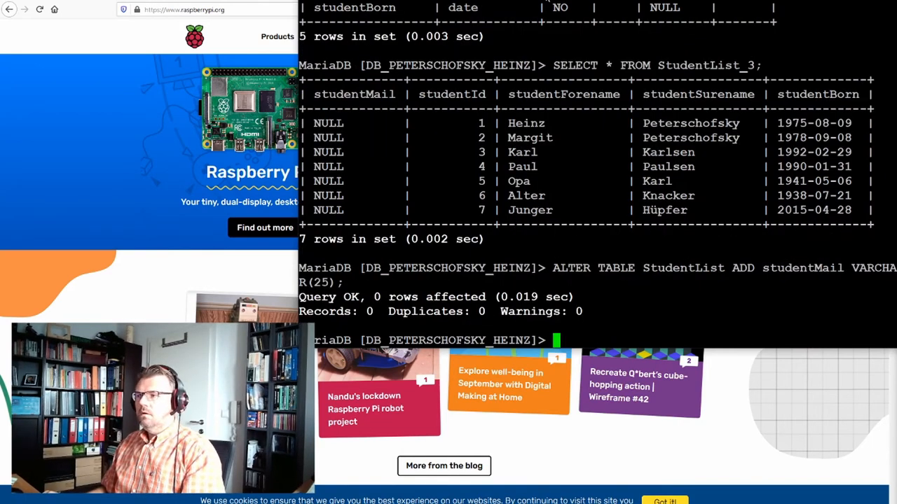
- Run DESCRIBE StudentList and SELECT * FROM StudentList, showing studentMail varchar(25) NULL for all seven rows
text(DESCRIBE StudentList_3;)
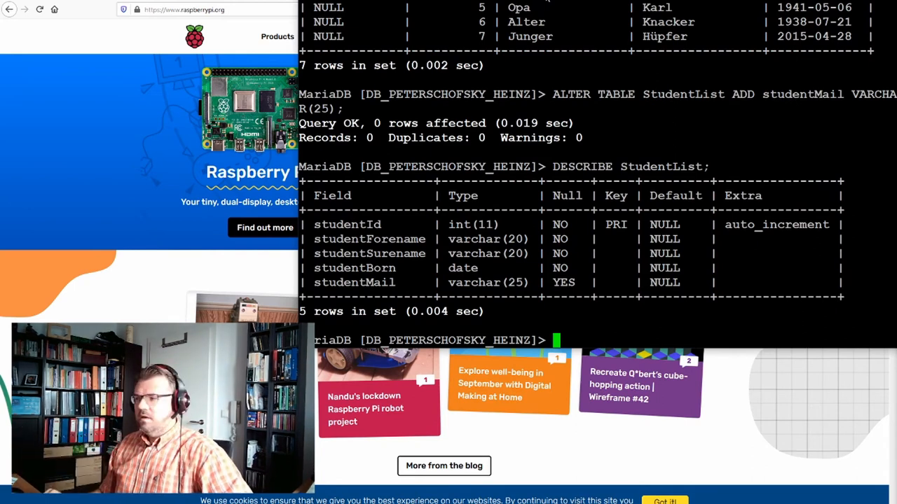
text(SELECT * FROM StudentList_3)
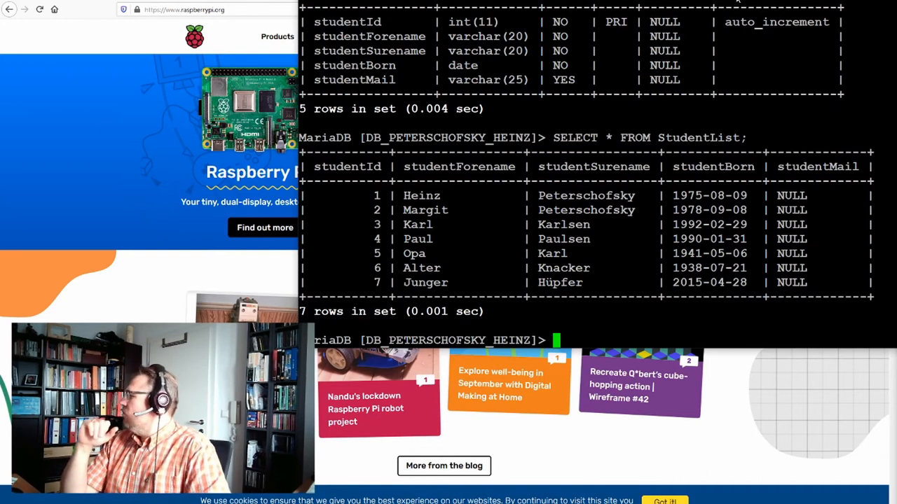
- Run ALTER TABLE StudentList MODIFY COLUMN studentMail VARCHAR(100); affecting 7 rows
text(SELECT * FROM StudentList;)
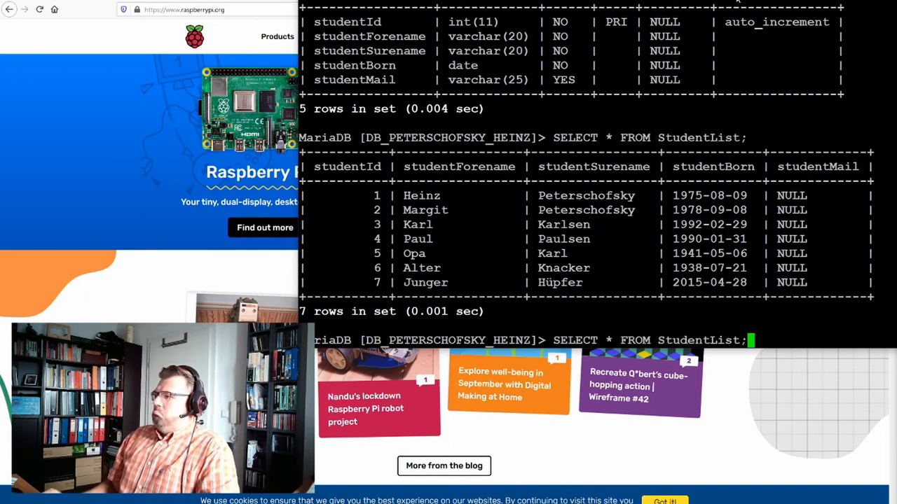
text(ALTER TABLE StudentList ADD studentMail VARCHAR(25);)
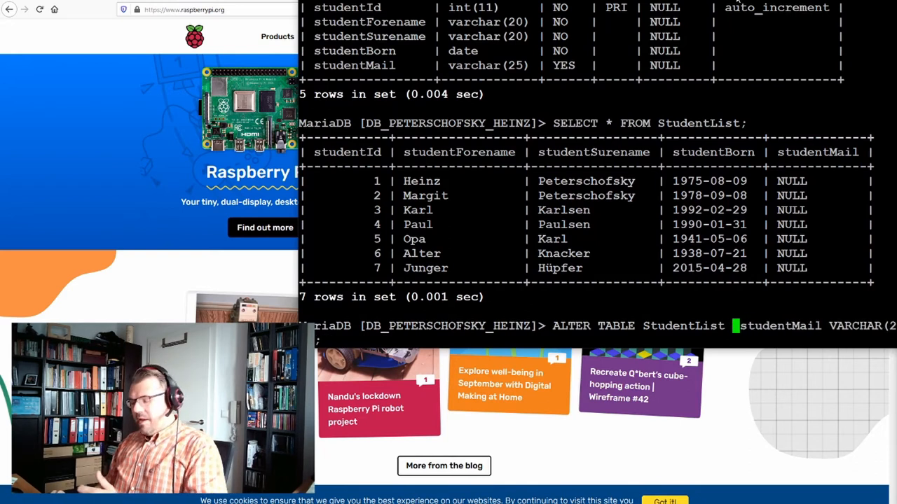
text(MODIFY)
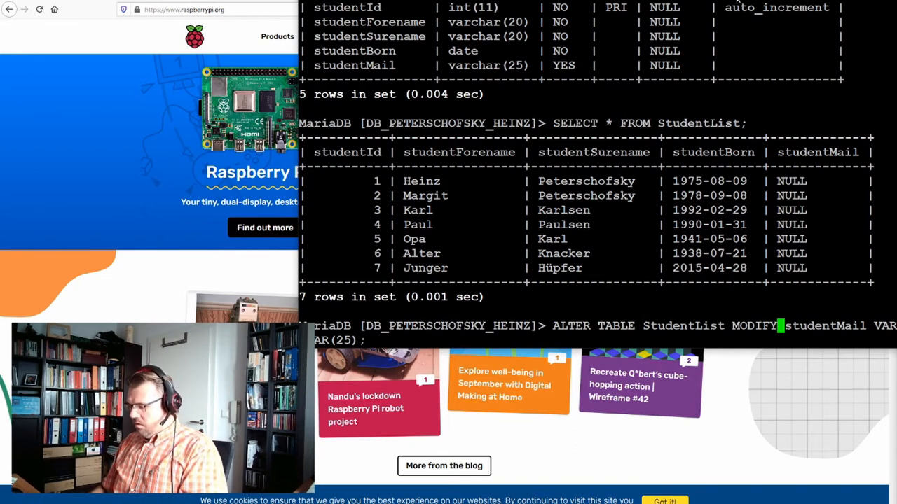
text(COLUMN)
text(DESCRIBE StudentList;)
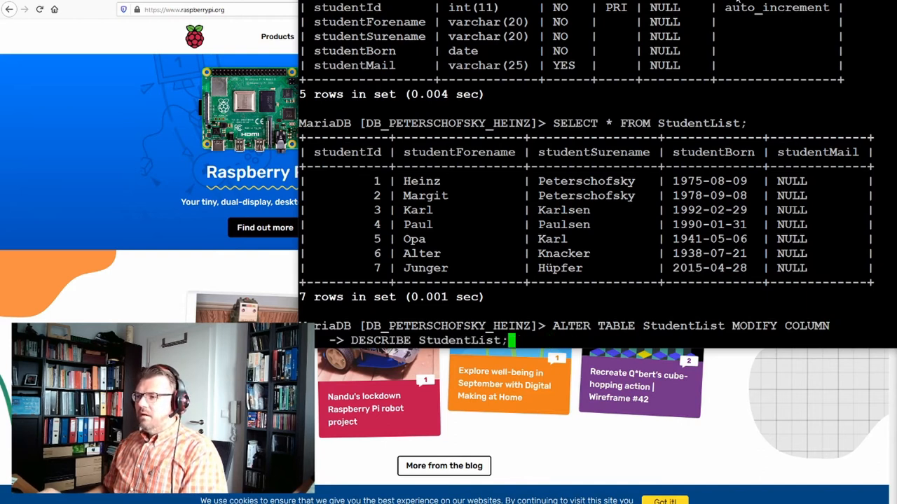
text(ALTER TABLE StudentList ADD studentMail VARCHAR(25);)
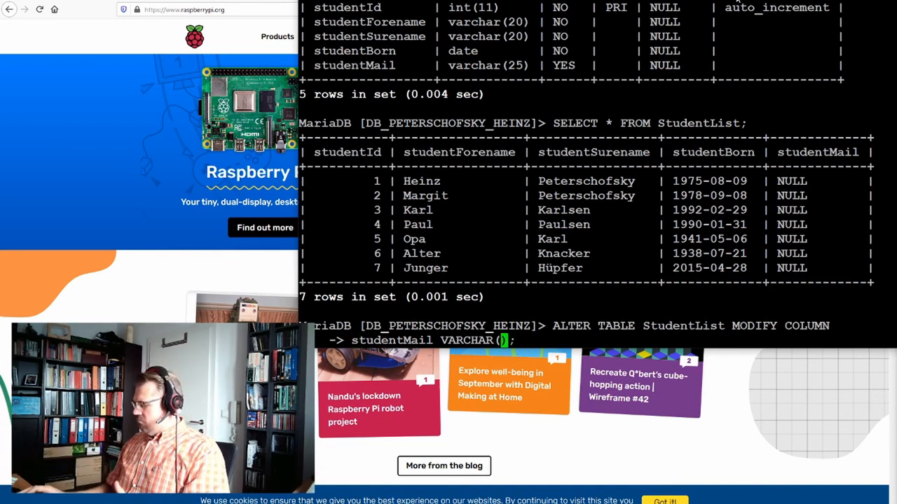
text(100)
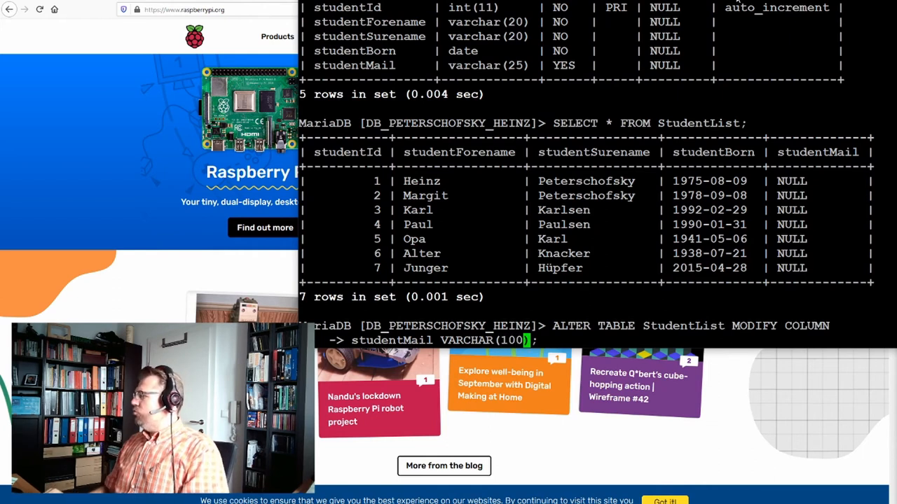
text(;)
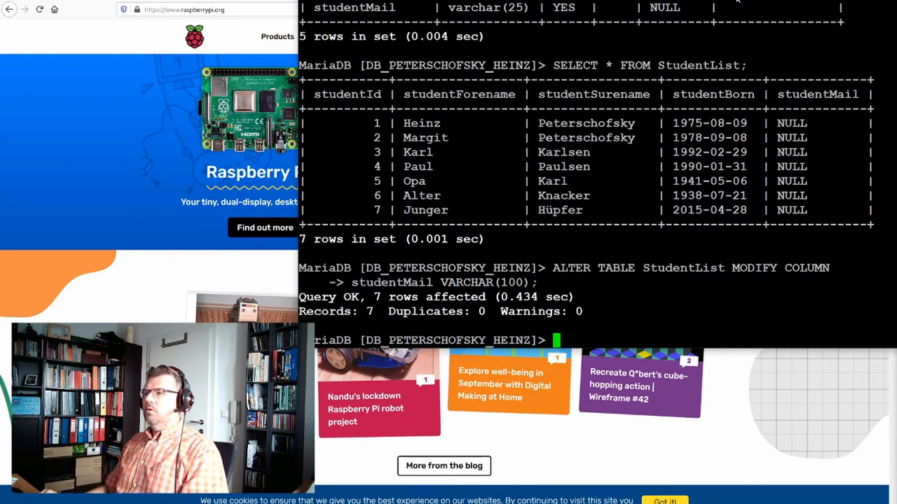
- Run DESCRIBE StudentList and SELECT * FROM StudentList, confirming studentMail varchar(100) with seven rows
text(ALTER TABLE StudentList MODIFY COLUMN studentMail VARCHAR(100);)
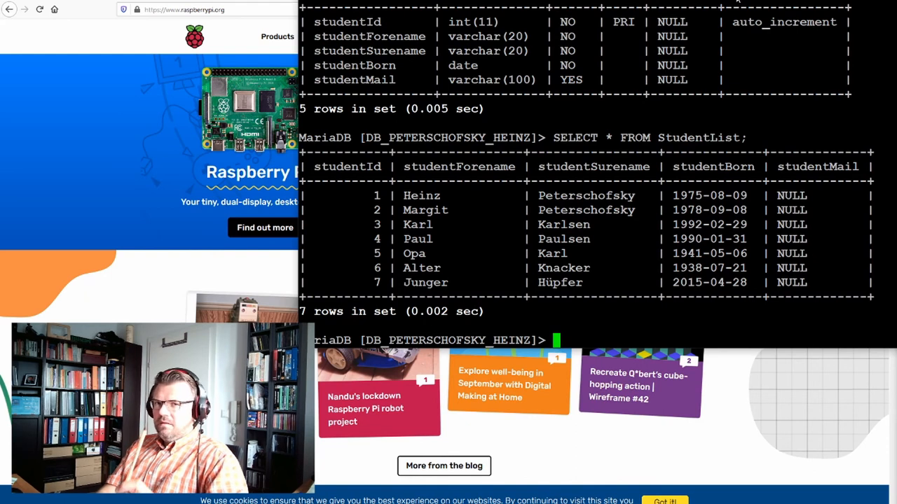
text(SELECT * FROM StudentList;)
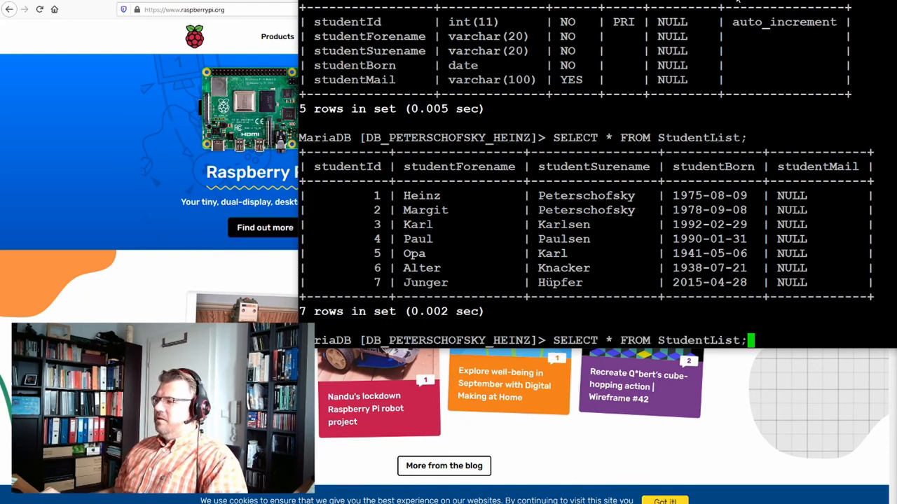
text(ALTER TABLE StudentList MODIFY COLUMN studentMail VARCHAR(100);)
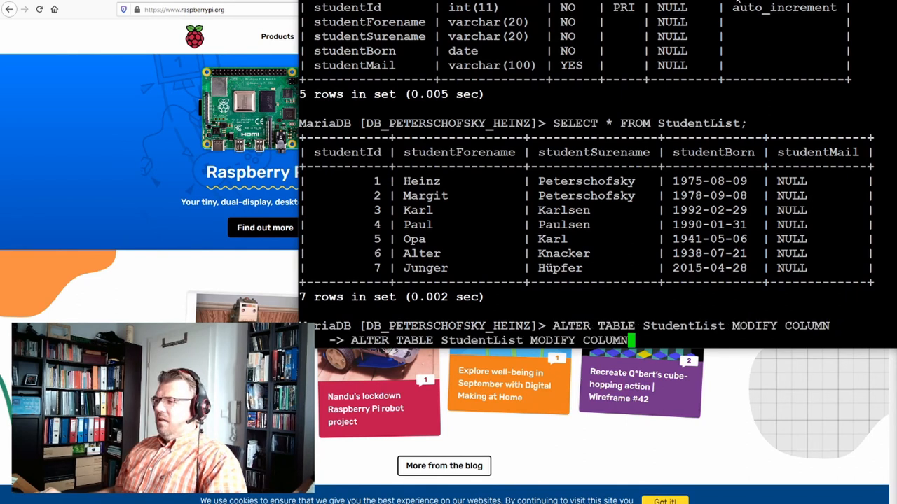
- Run ALTER TABLE StudentList MODIFY COLUMN studentMail VARCHAR(100) UNIQUE; with 0 rows affected
text(studentMail VARCHAR(100);)
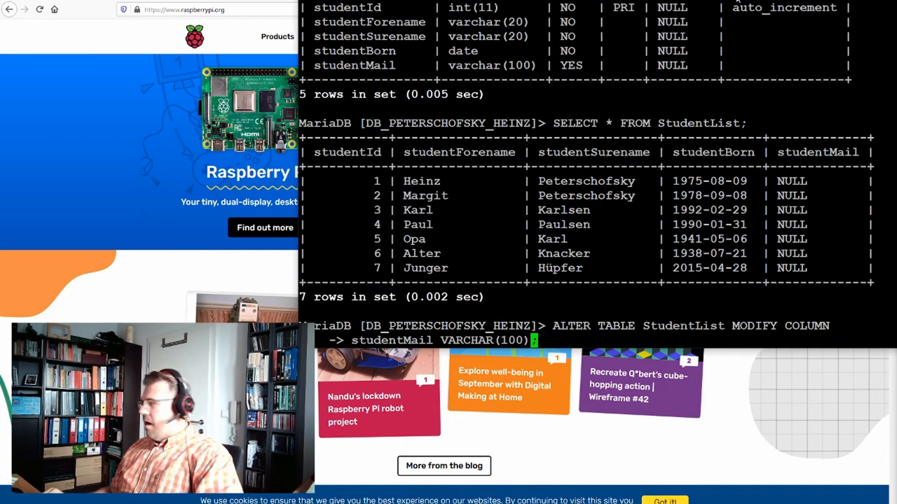
text(UNIQUE)
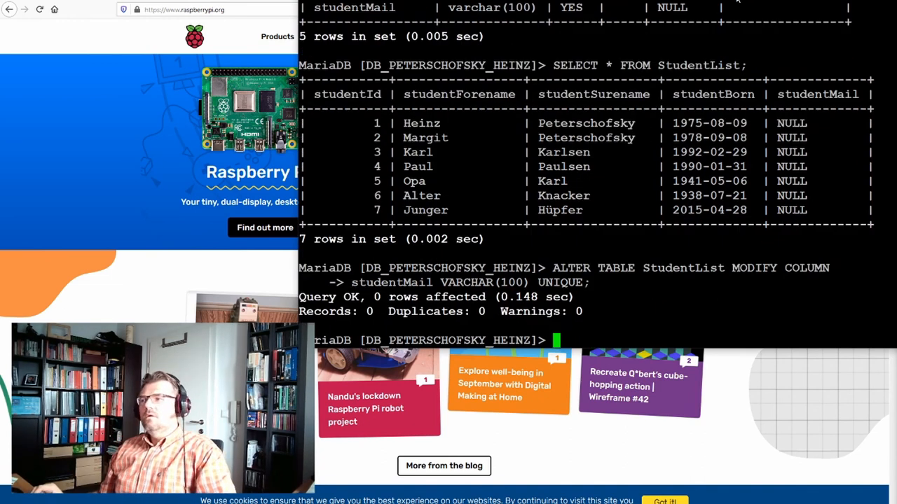
text(SELECT * FROM StudentList;)
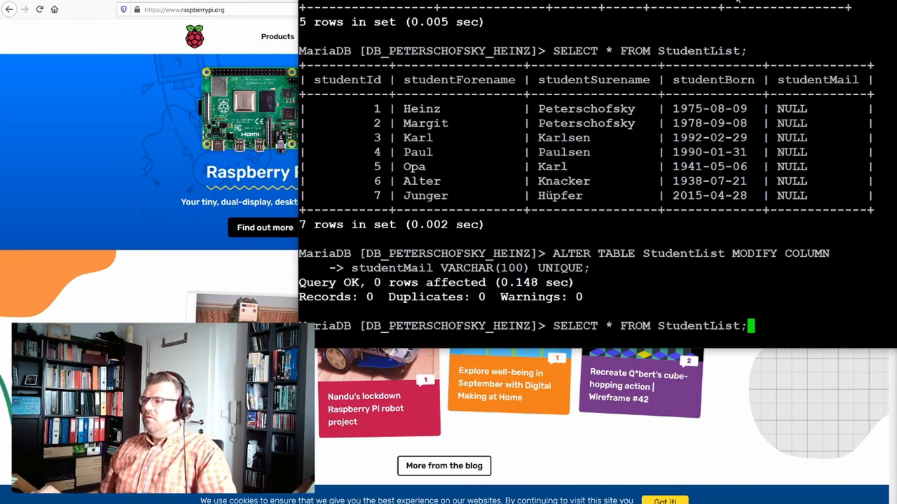